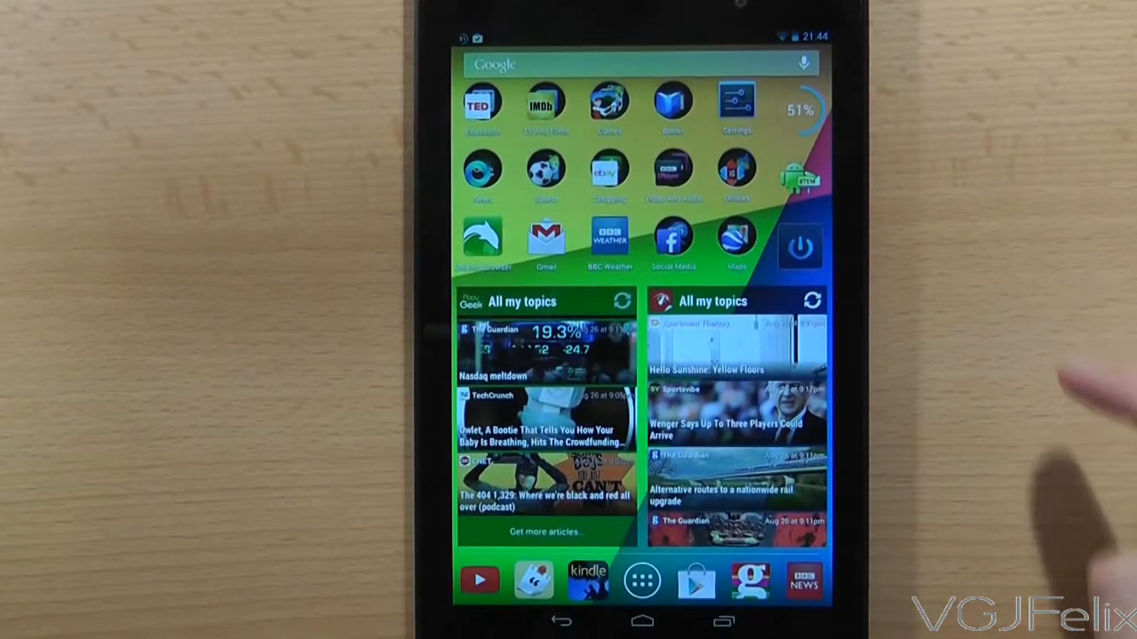
- Go from the home screen into Settings and down to Developer options under System
{"action": "left_click", "coordinate": [735, 107]}
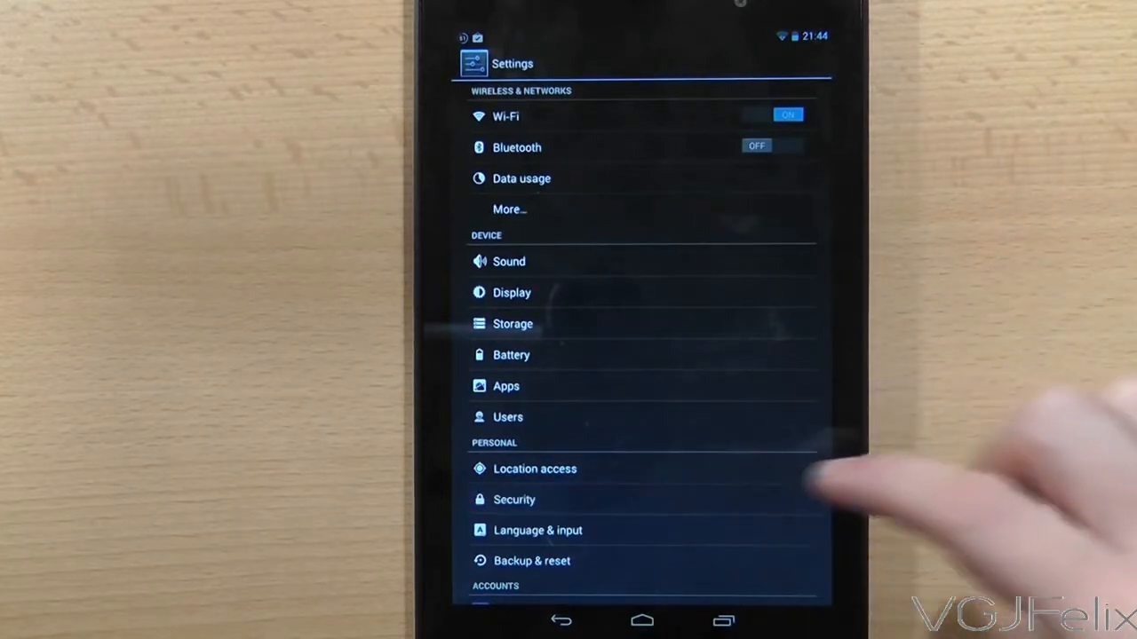
{"action": "left_click", "coordinate": [513, 499]}
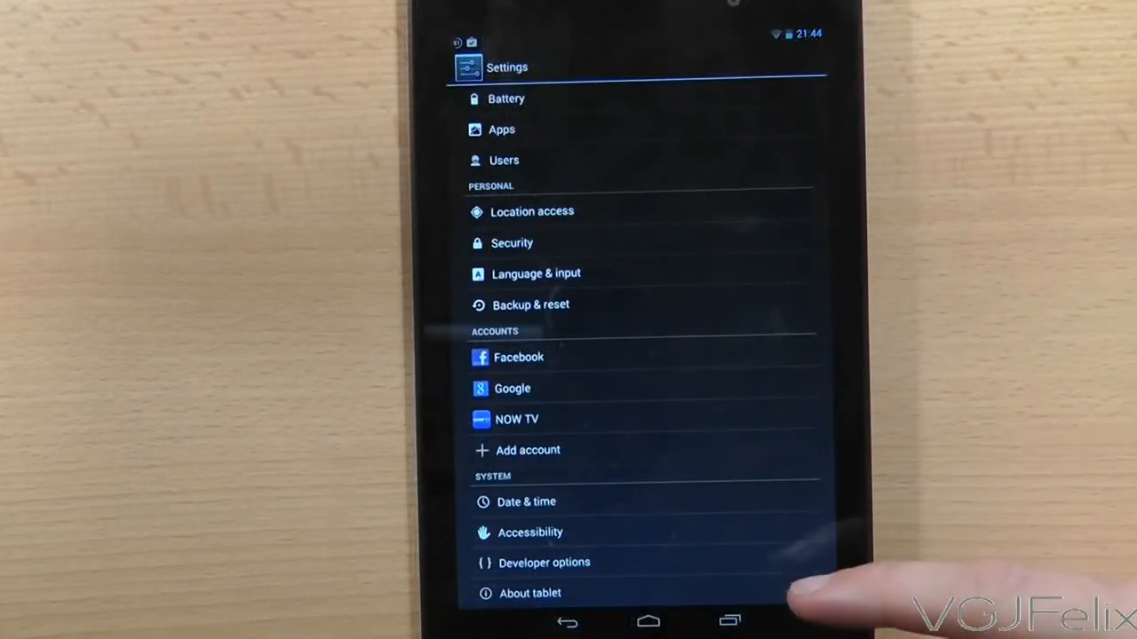
{"action": "left_click", "coordinate": [544, 561]}
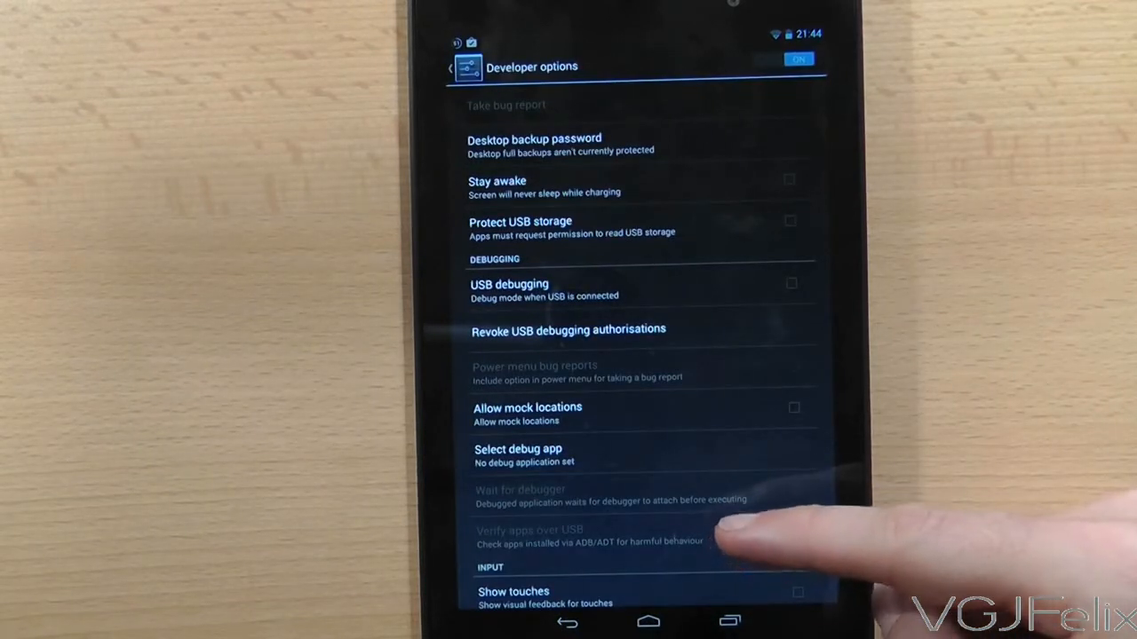
- Scroll the Developer options list to the Drawing section with the animation scale settings
{"action": "scroll", "scroll_direction": "up", "scroll_amount": 3}
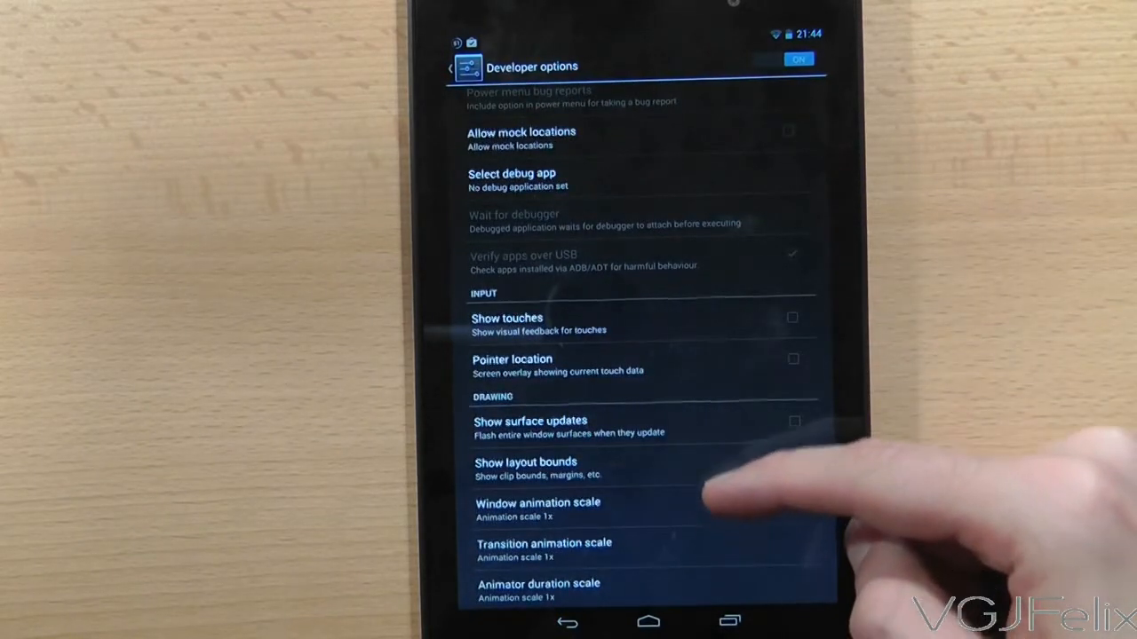
{"action": "scroll", "scroll_direction": "down", "scroll_amount": 3}
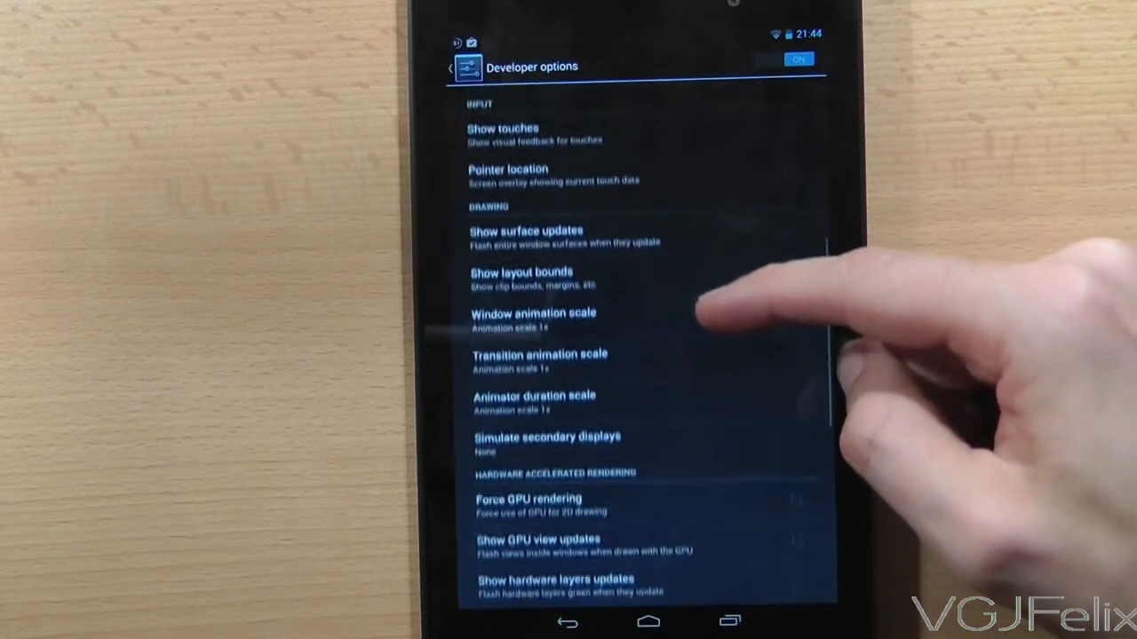